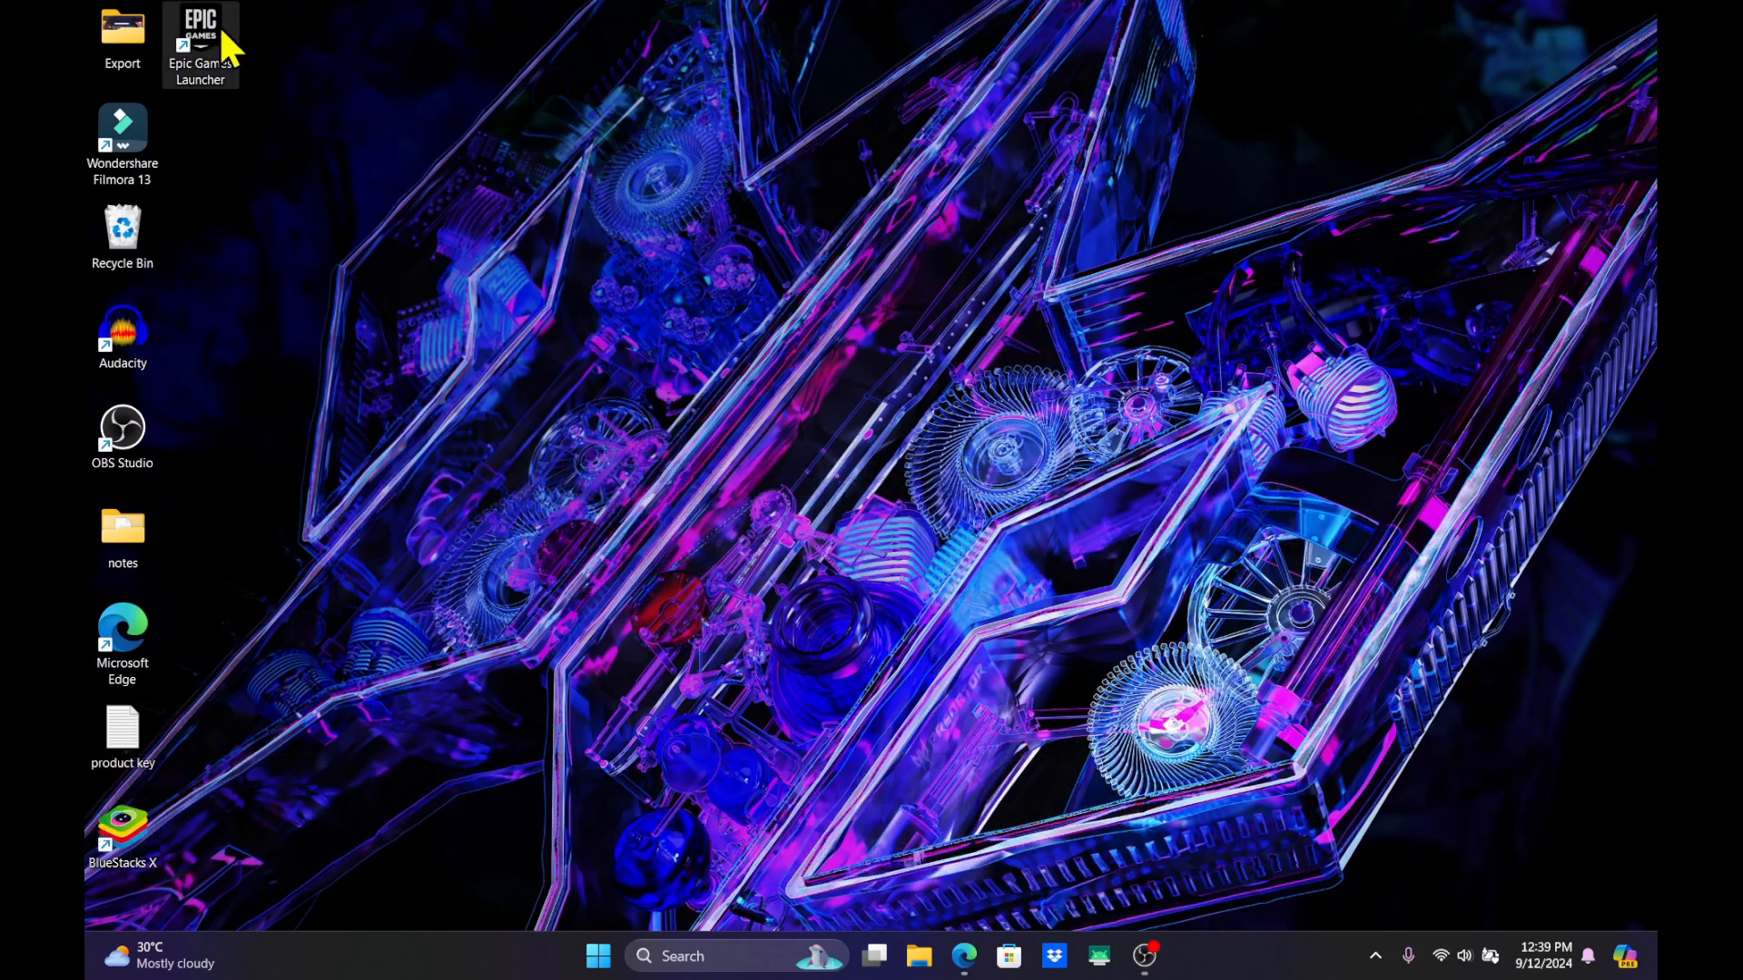
Step: Launch Epic Games Launcher, search the store for 'fall guys' and reach its Library entry
double_click(200, 33)
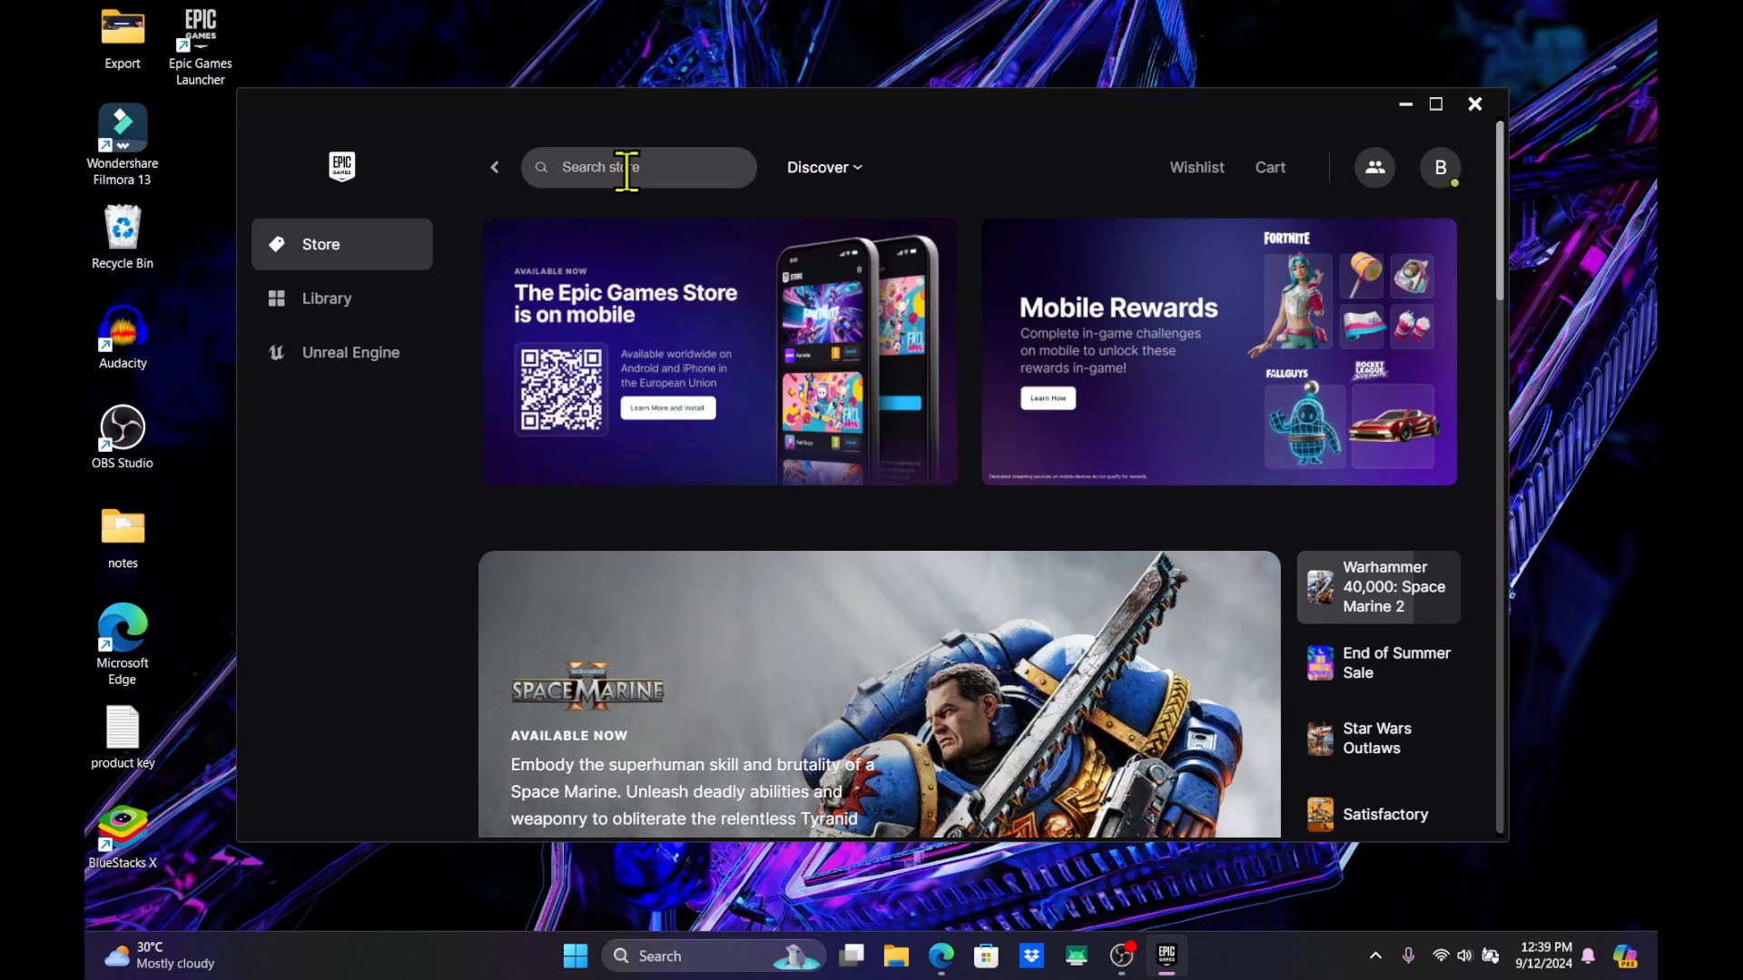
text(1)
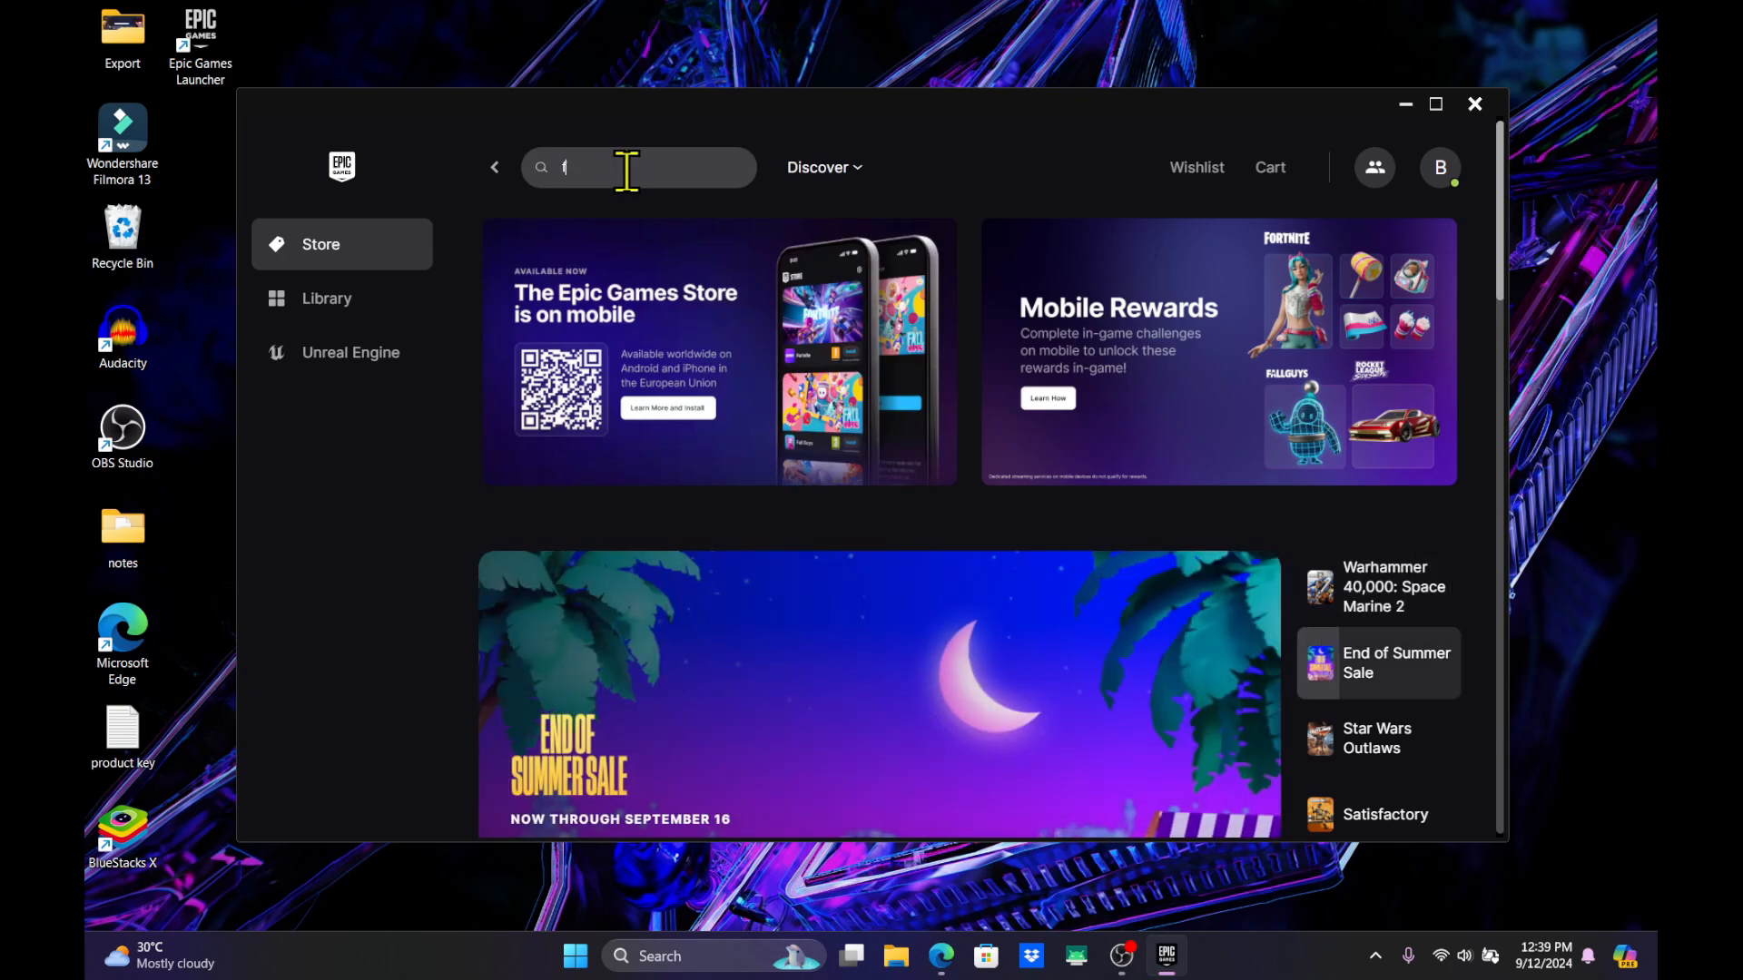
text(all guys)
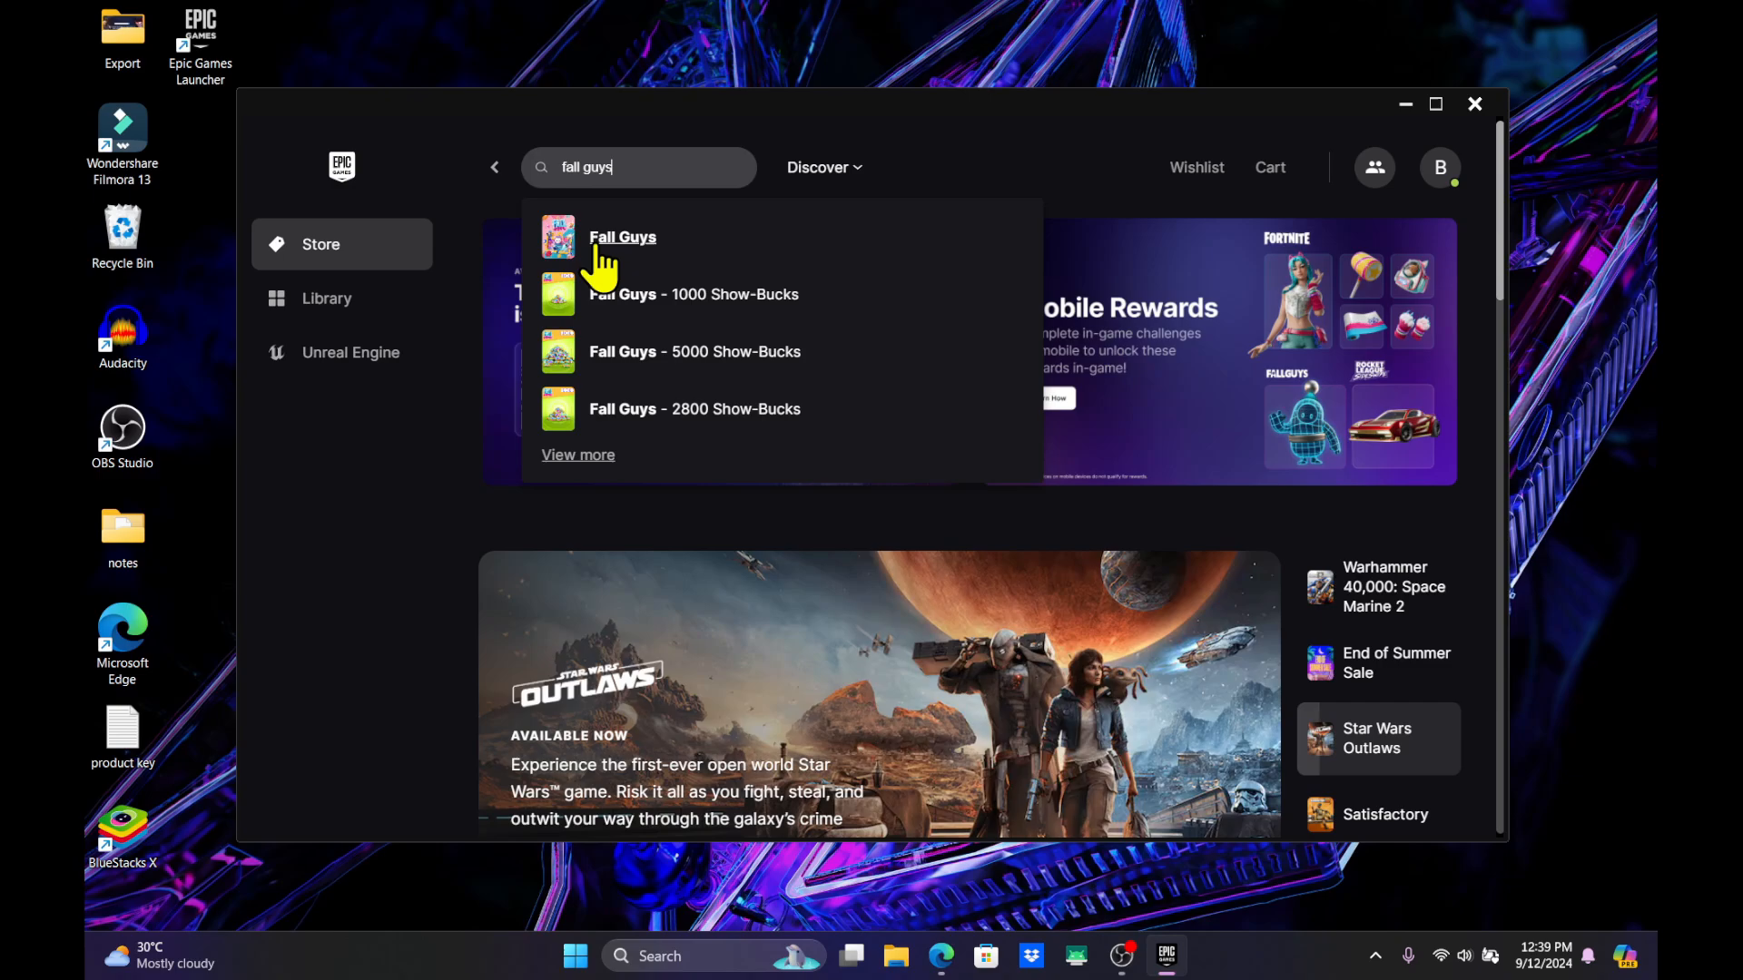
click(621, 236)
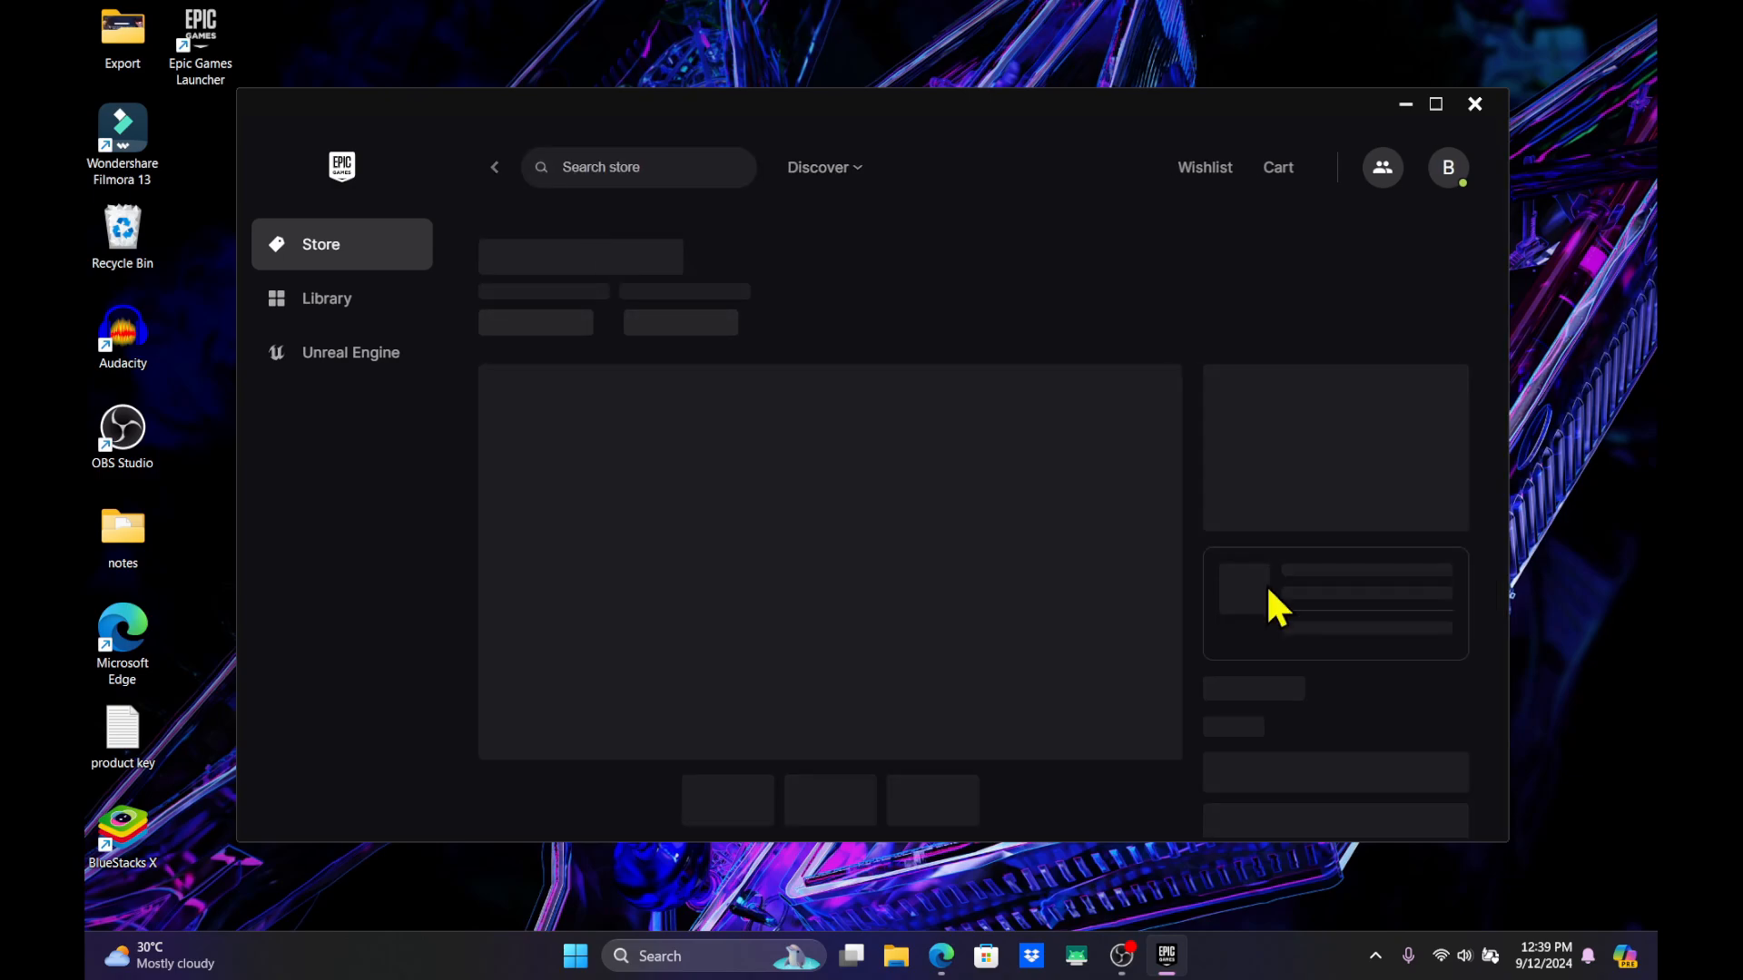
click(325, 298)
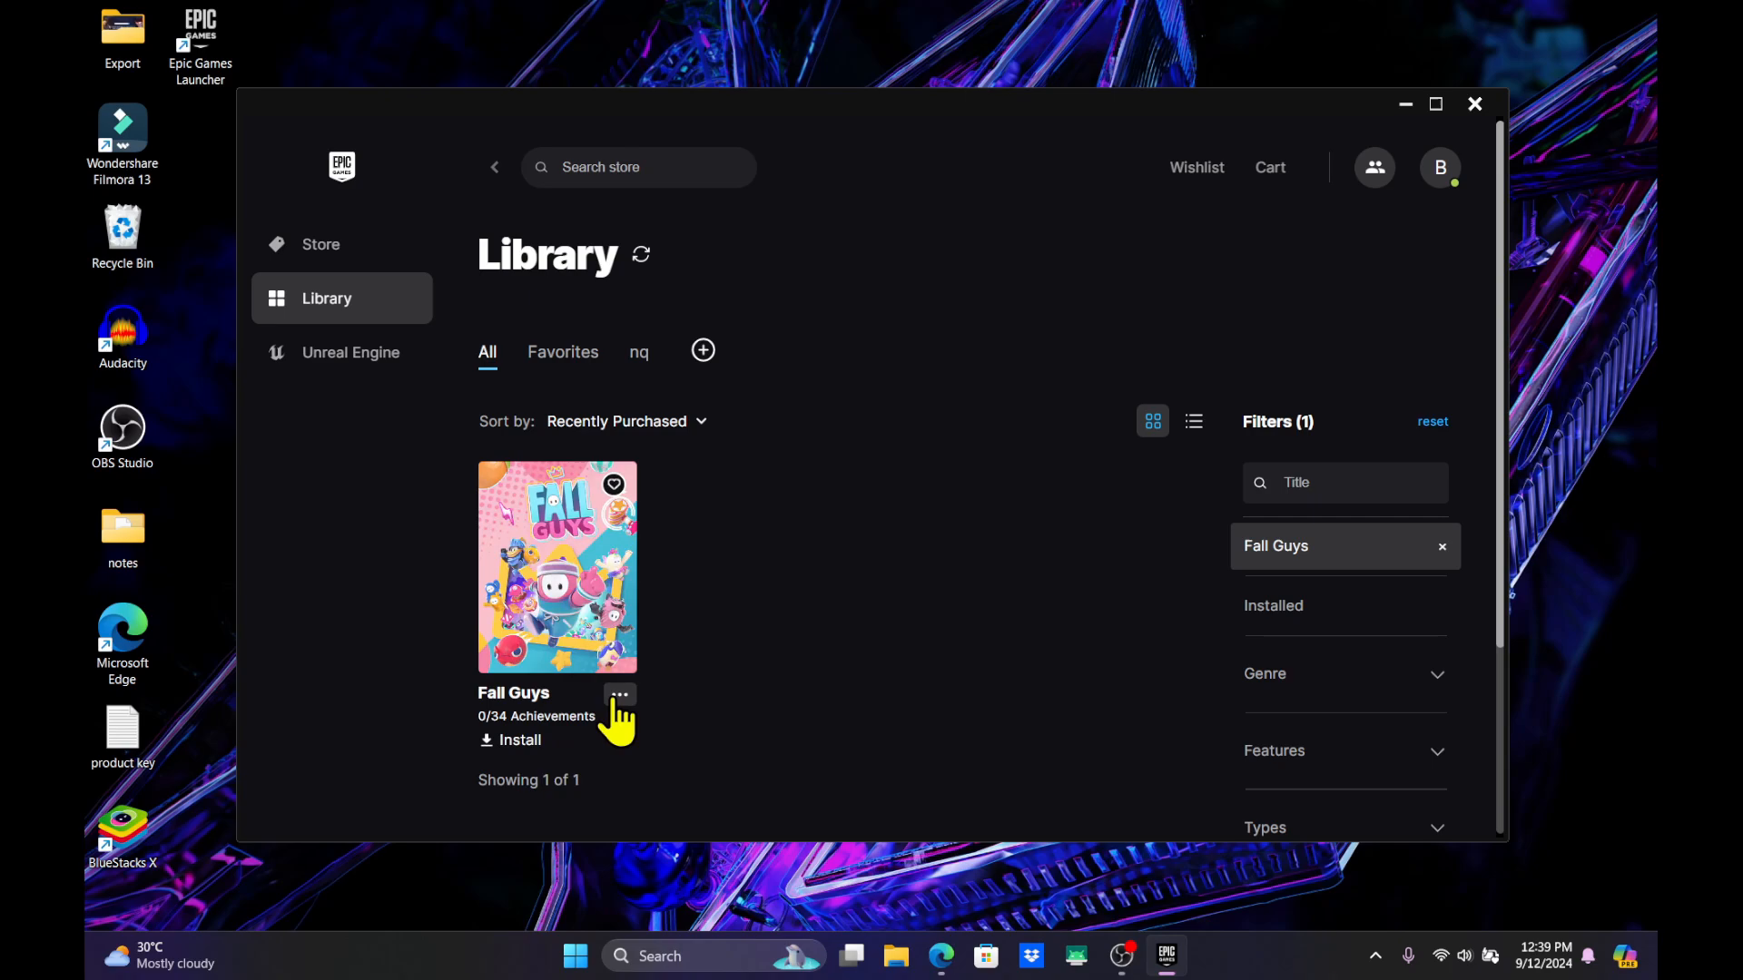
Step: Start installing Fall Guys into the D:\Epic Games folder
click(510, 739)
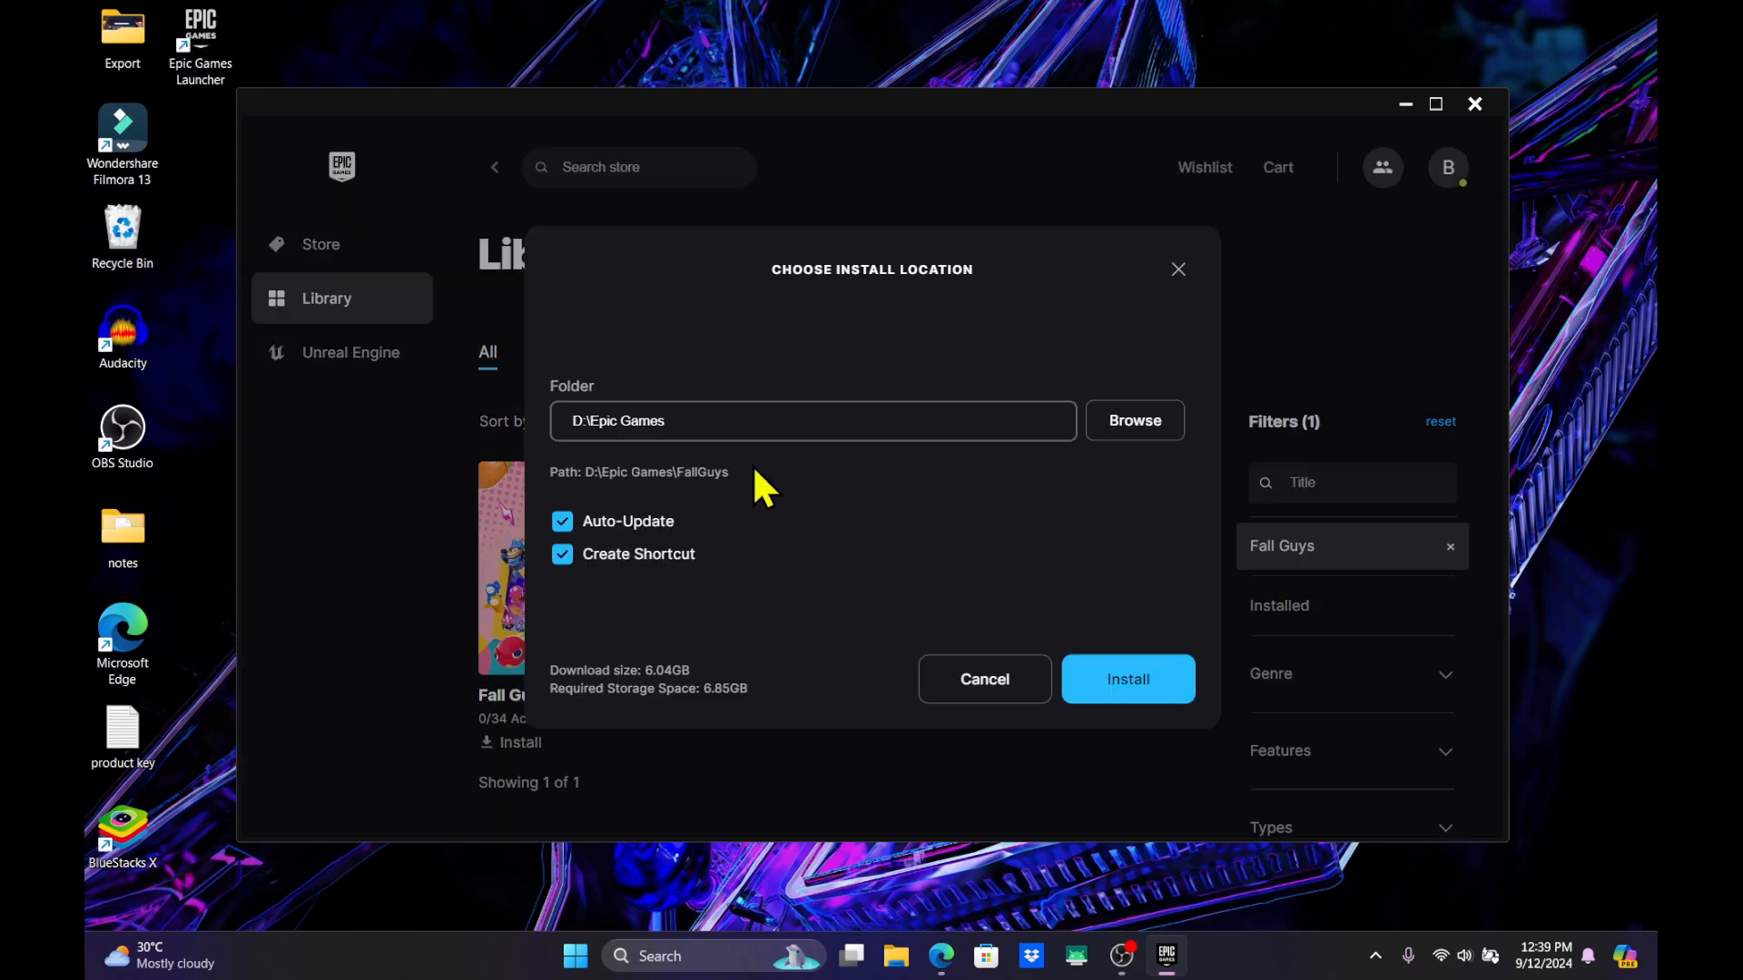
mouse_move(634, 417)
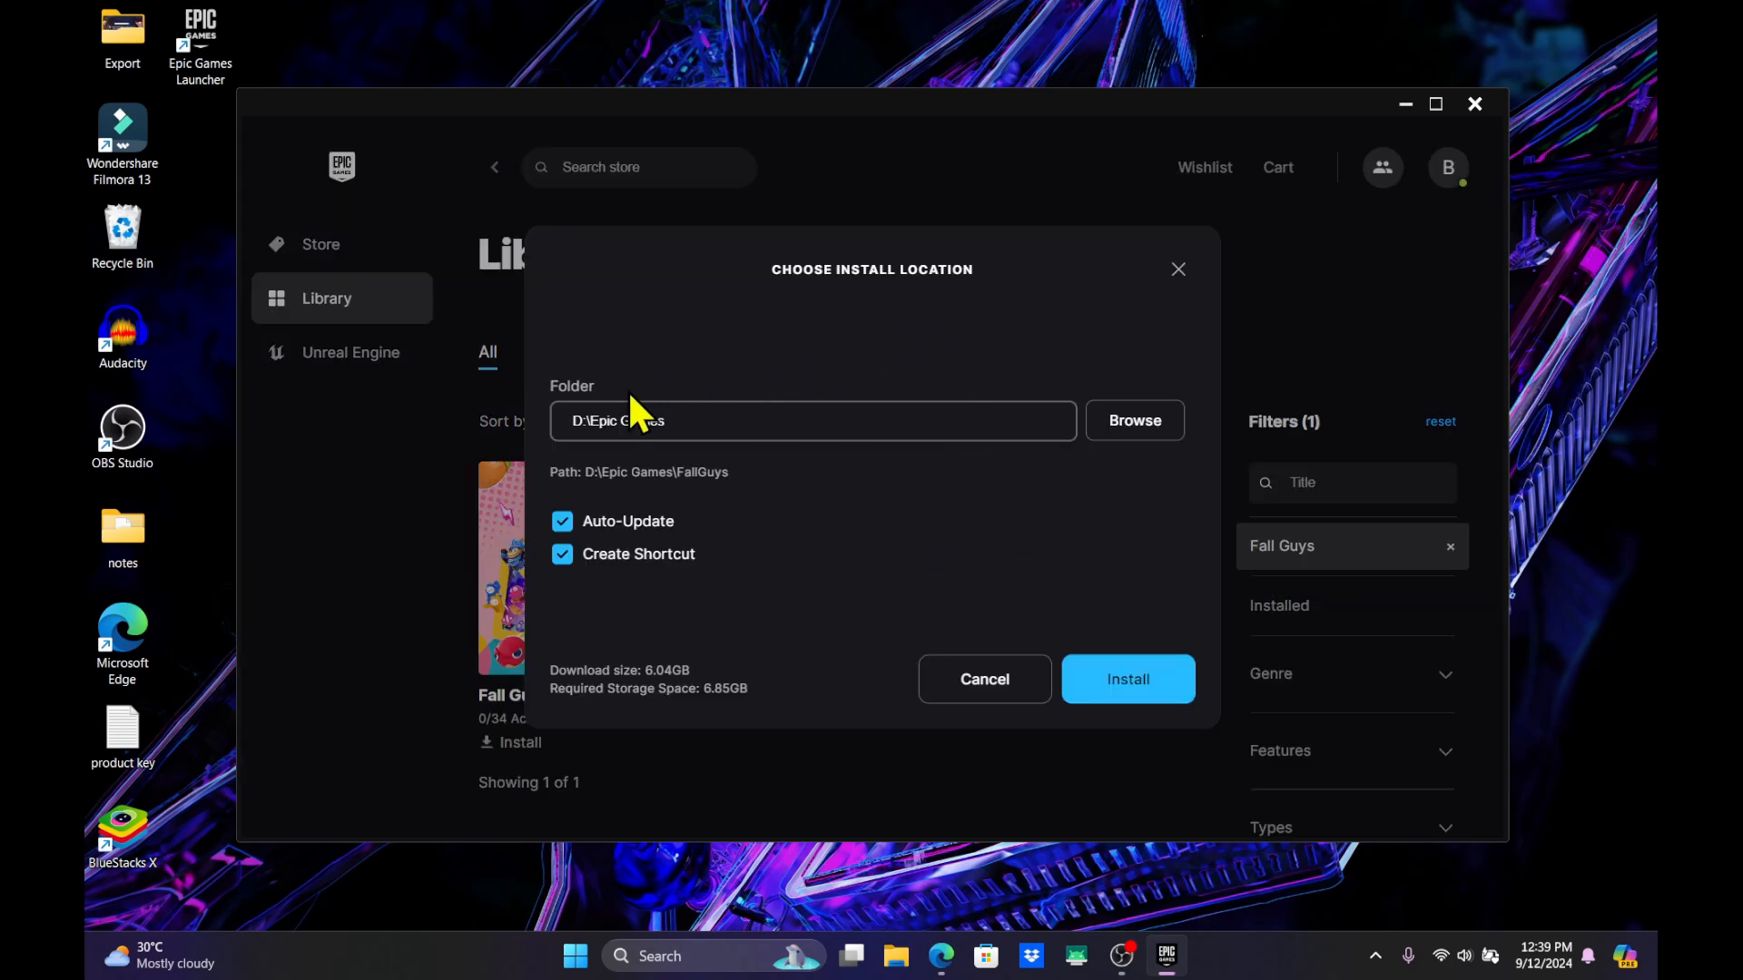
click(1126, 679)
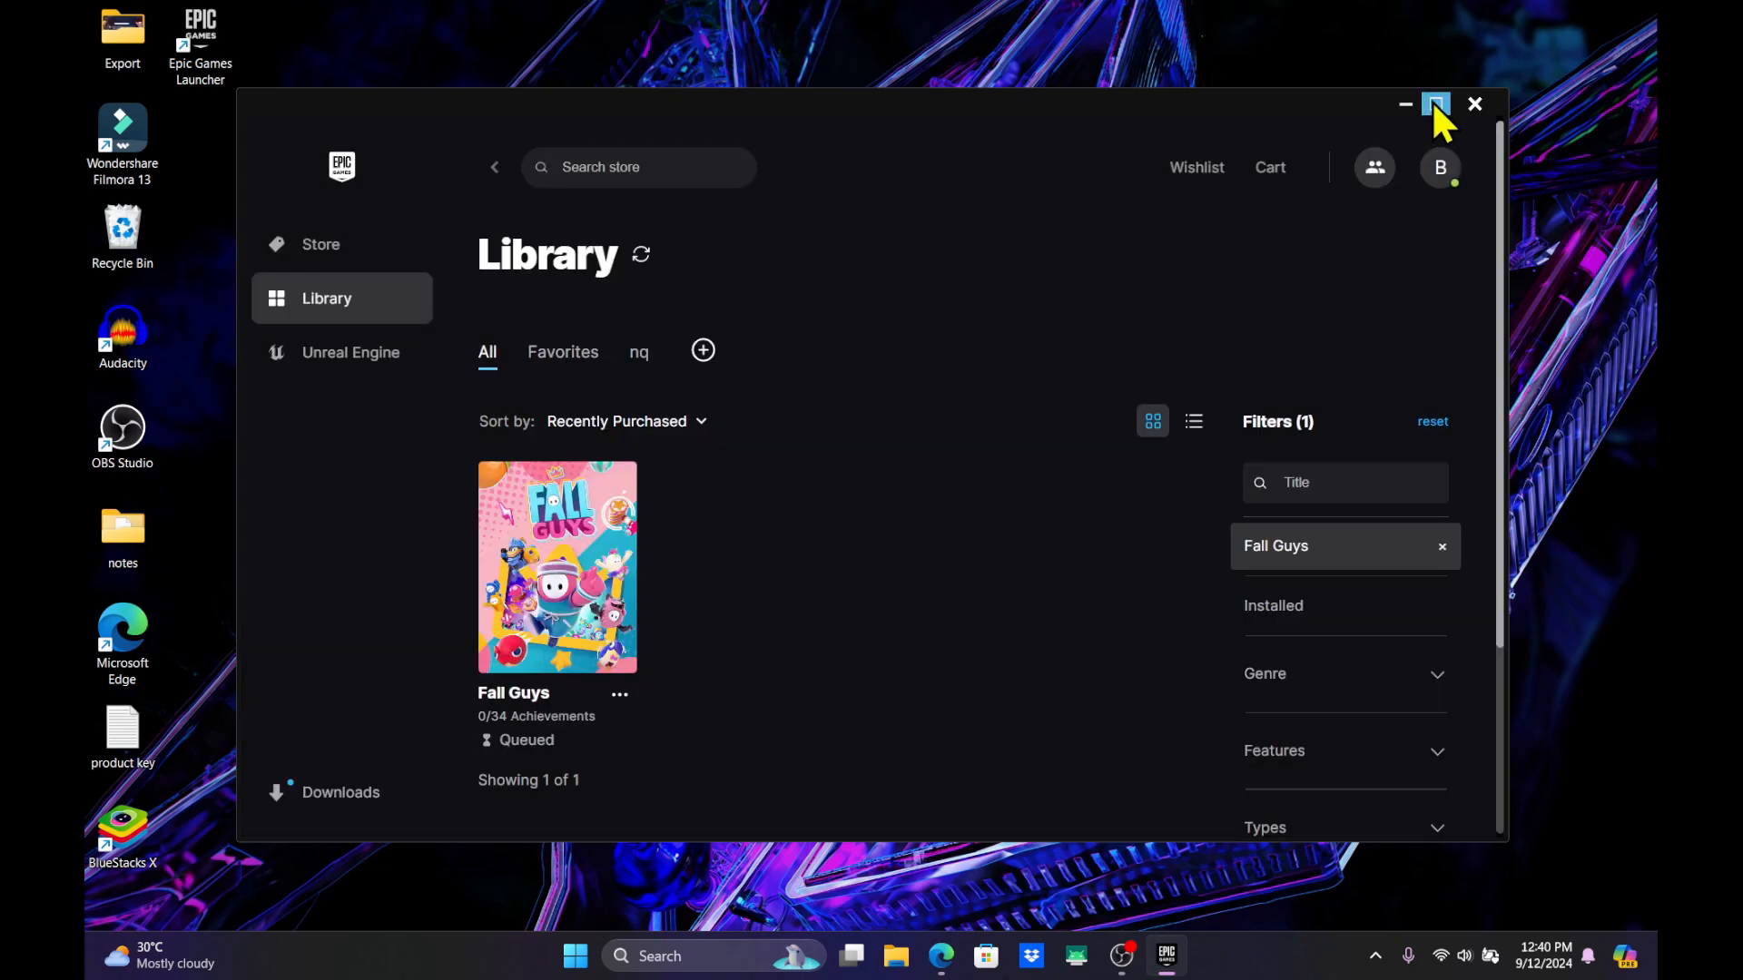
Step: Maximize the launcher and show Fall Guys download progress in the Downloads panel
click(1434, 103)
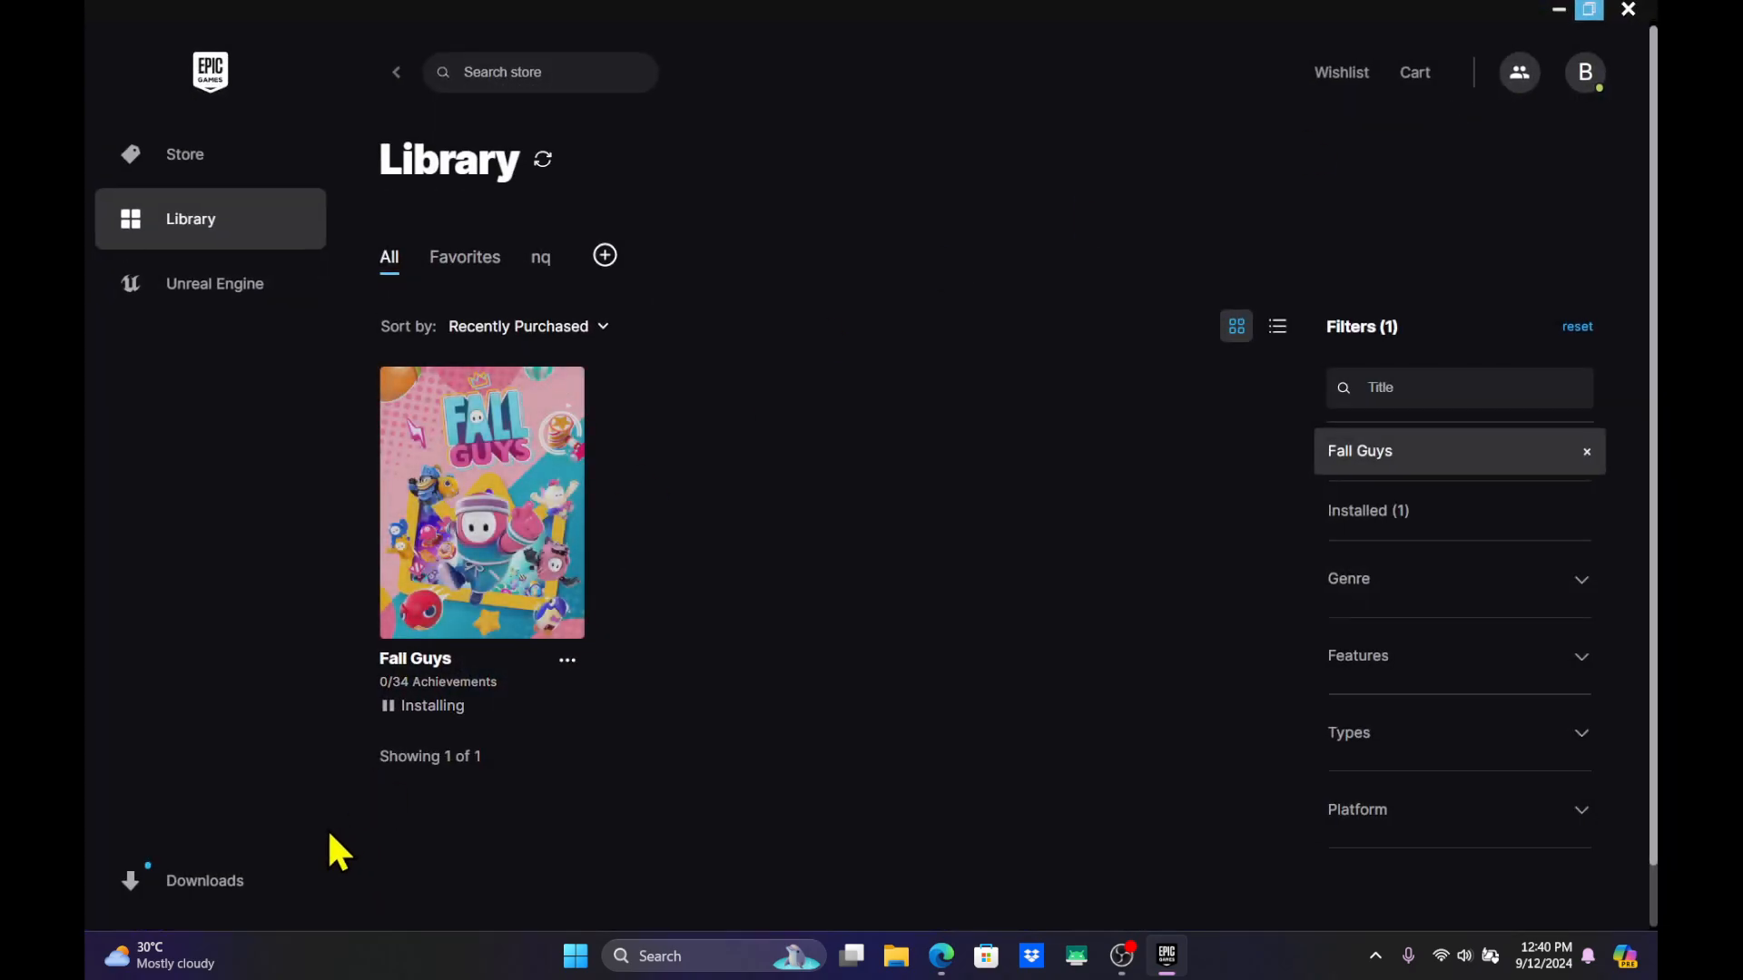
click(205, 881)
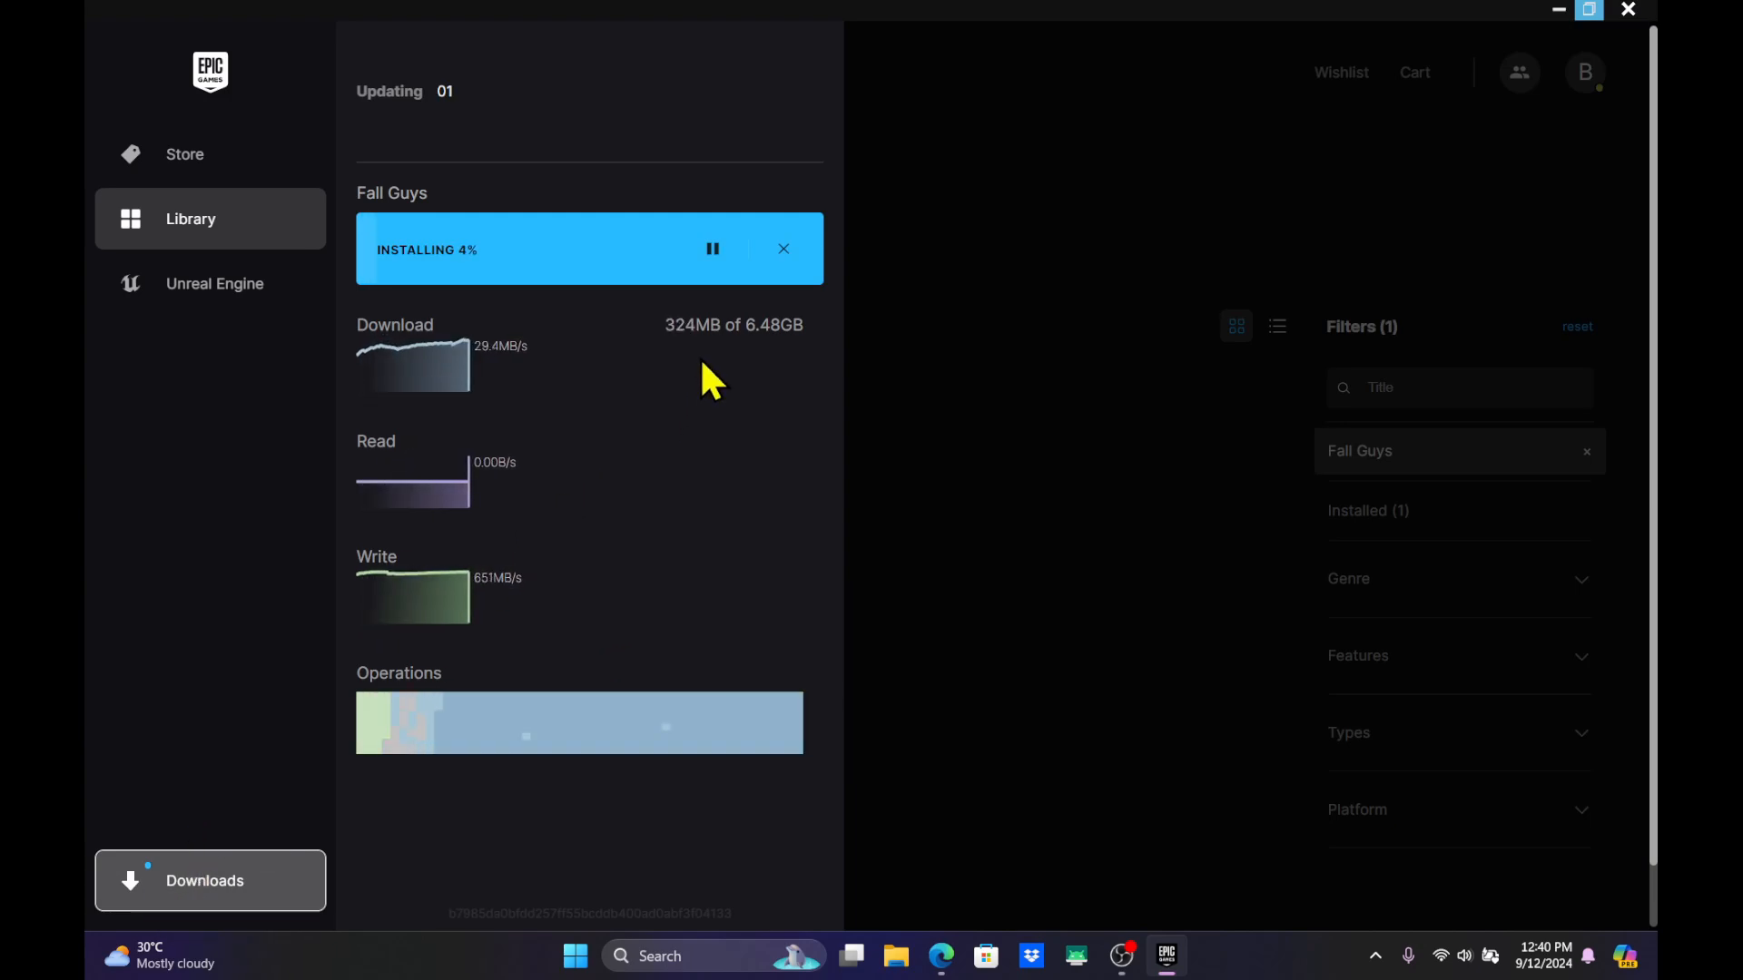
mouse_move(575, 514)
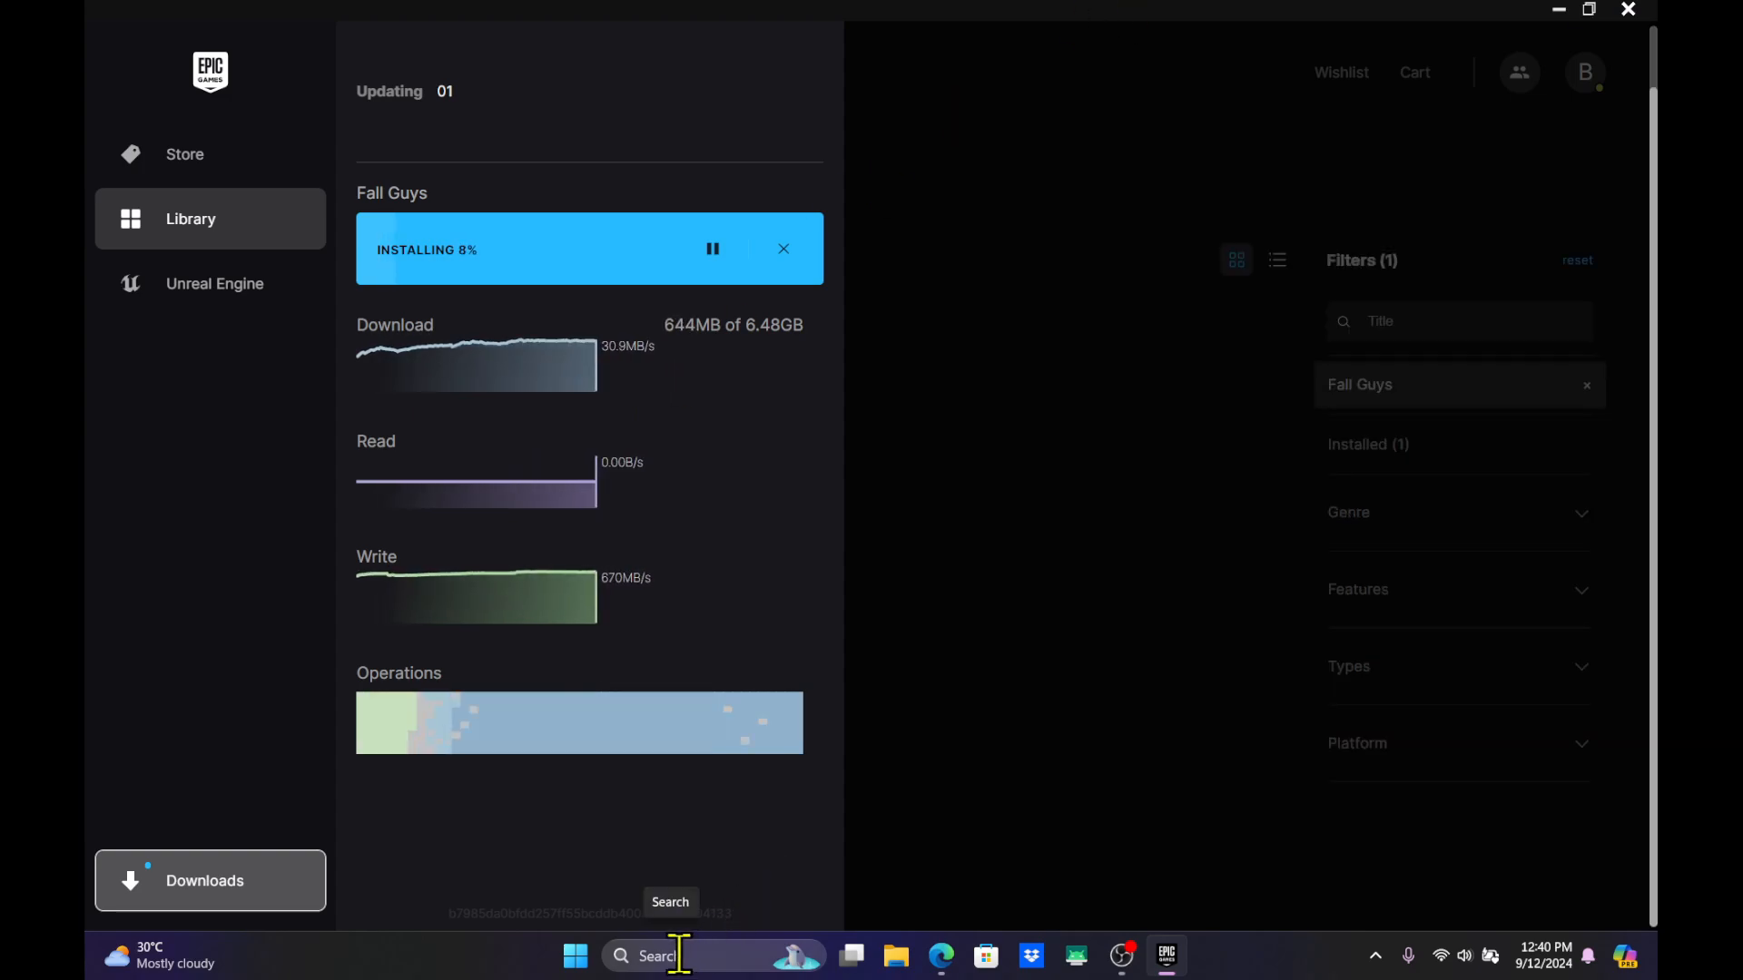
mouse_move(1089, 671)
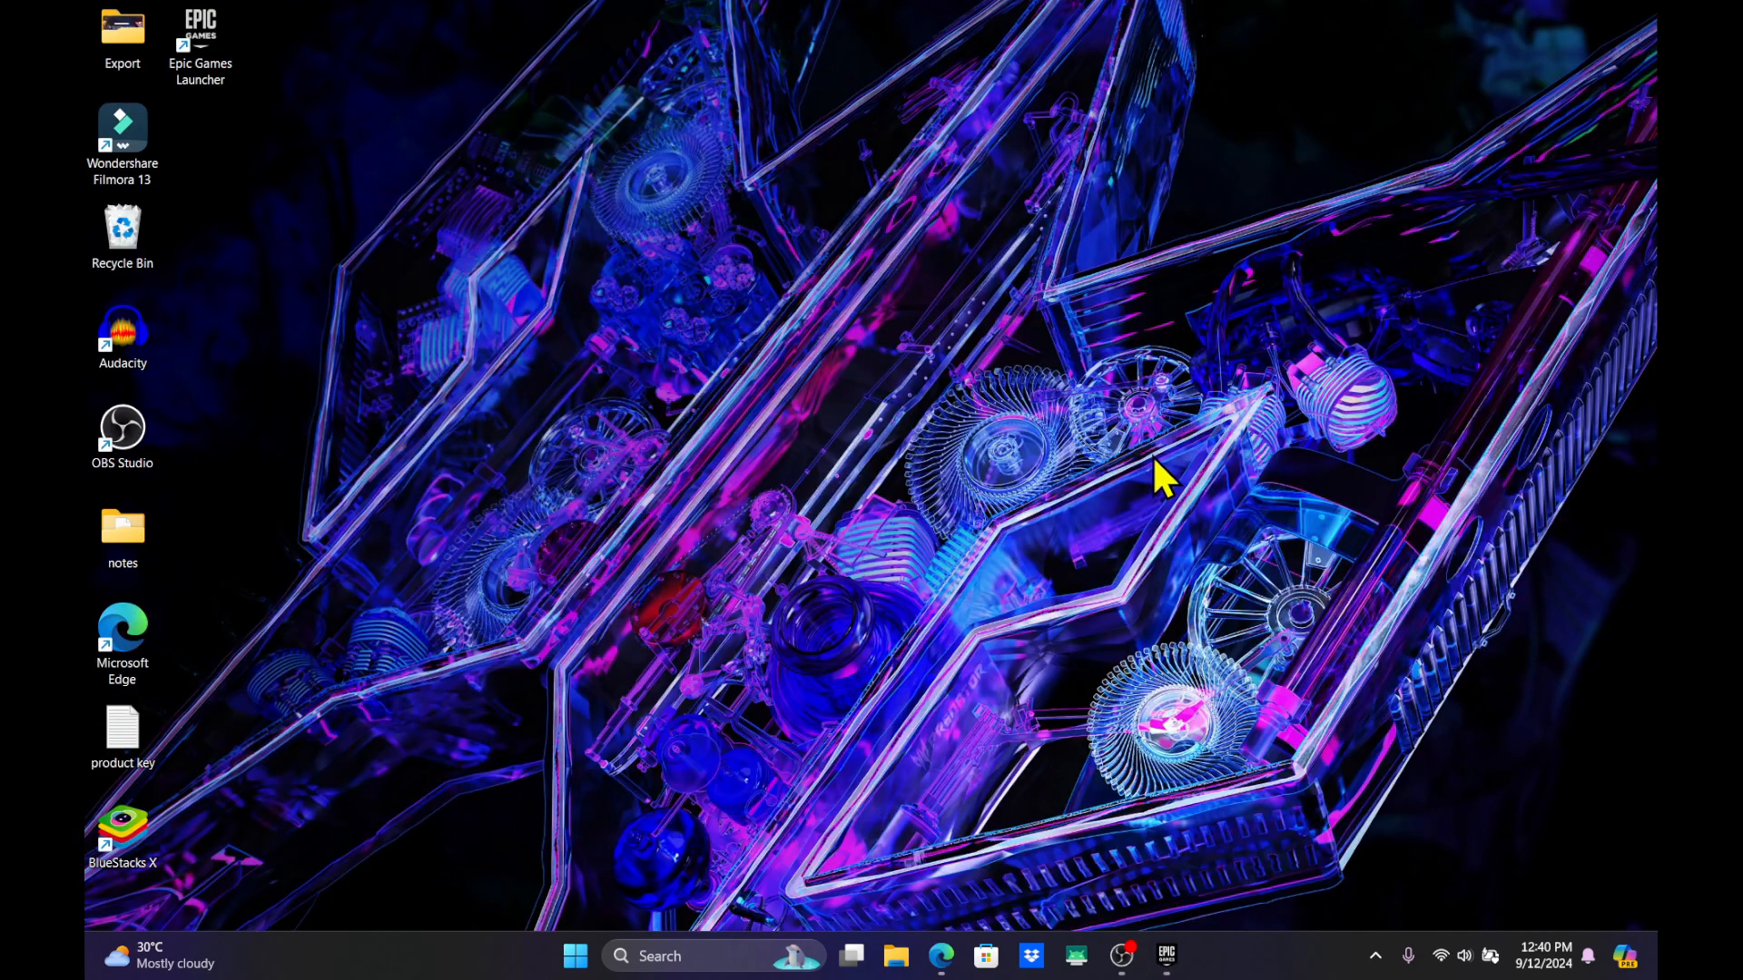
mouse_move(895, 528)
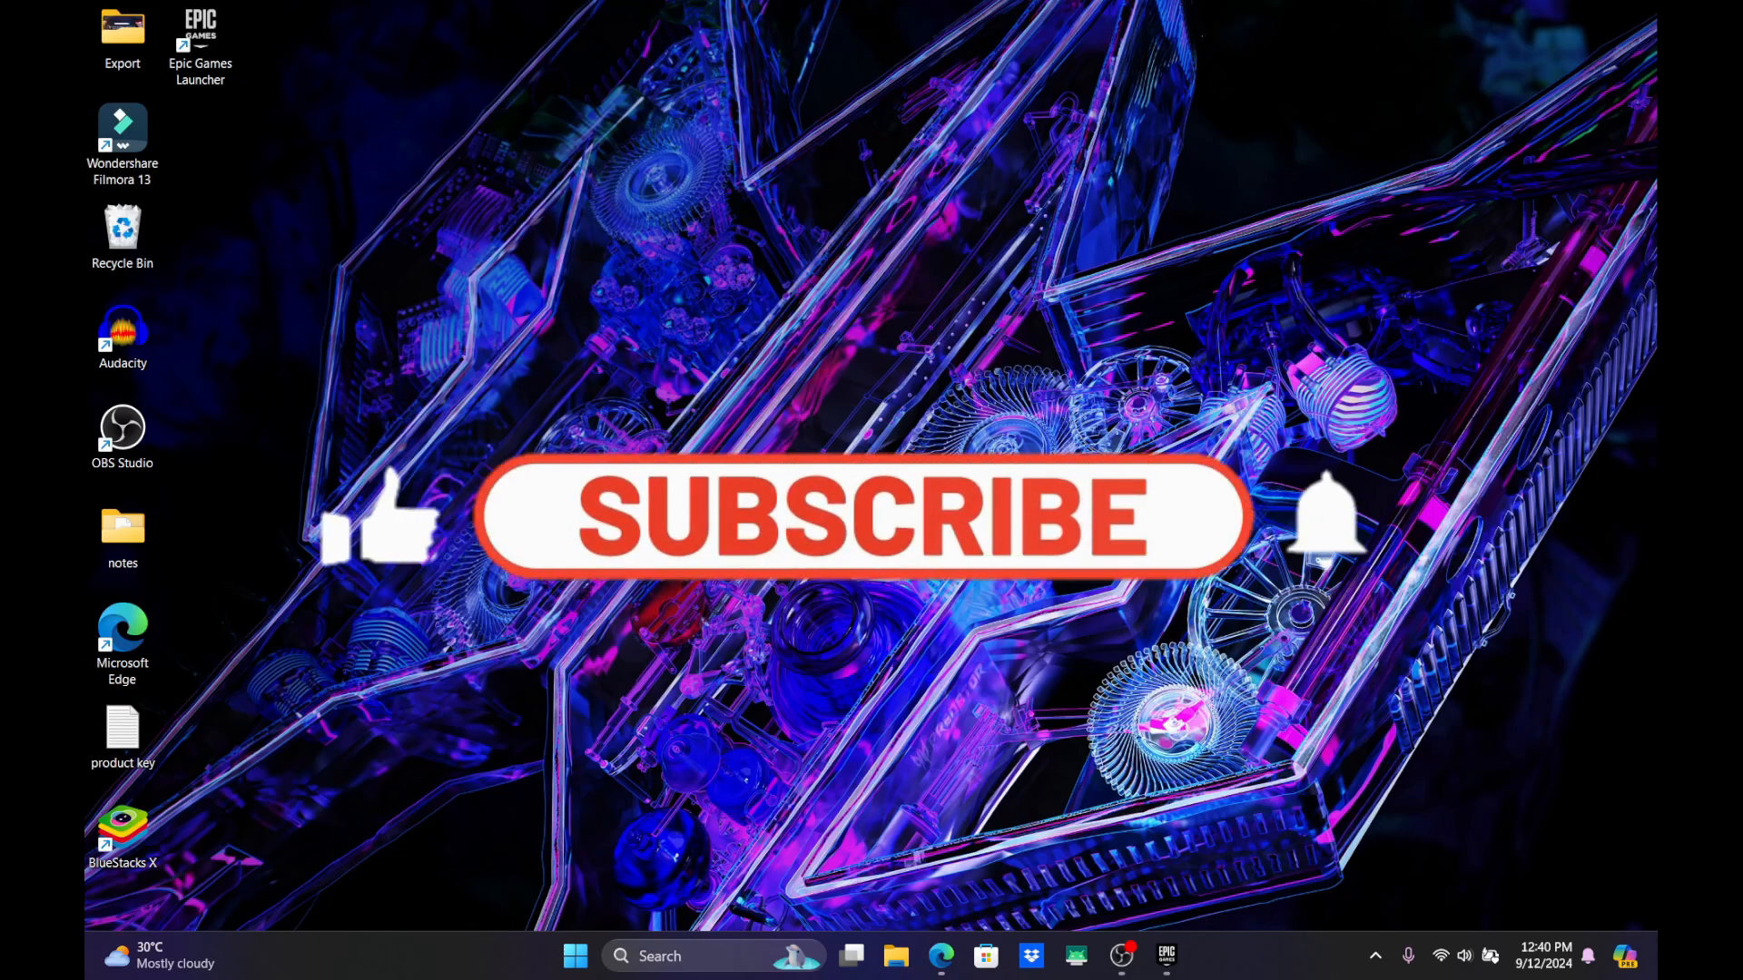
Step: Minimize the launcher so the Windows desktop shows while Fall Guys keeps installing
click(860, 517)
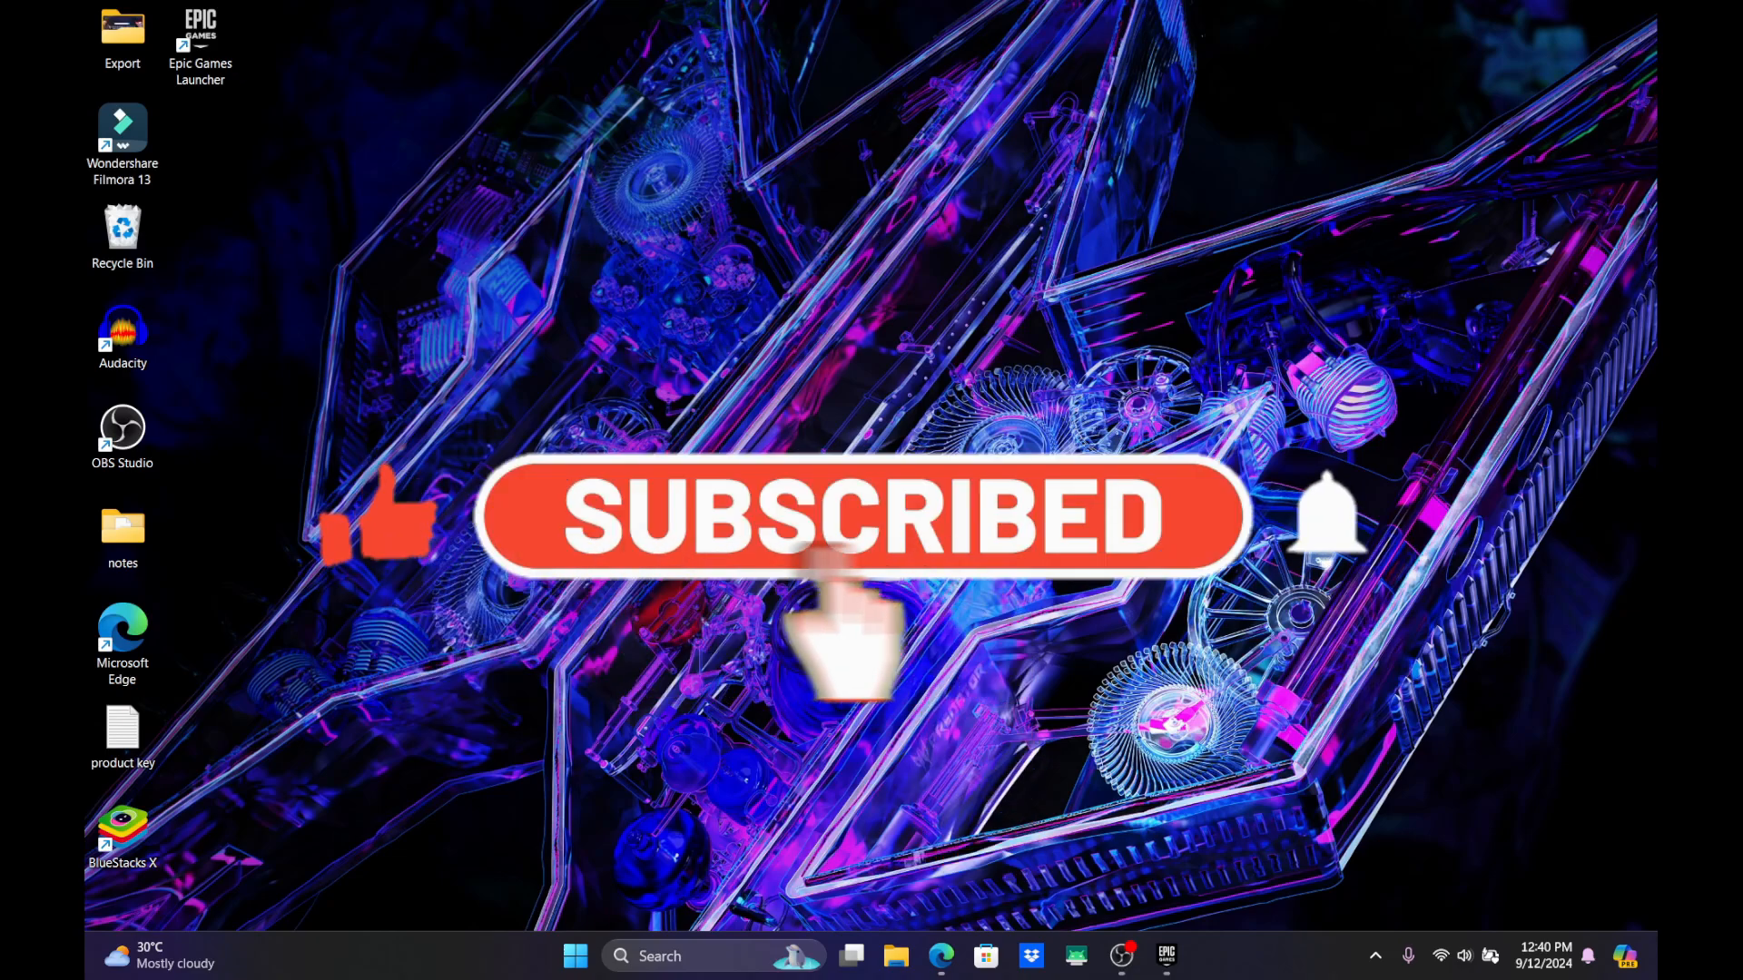